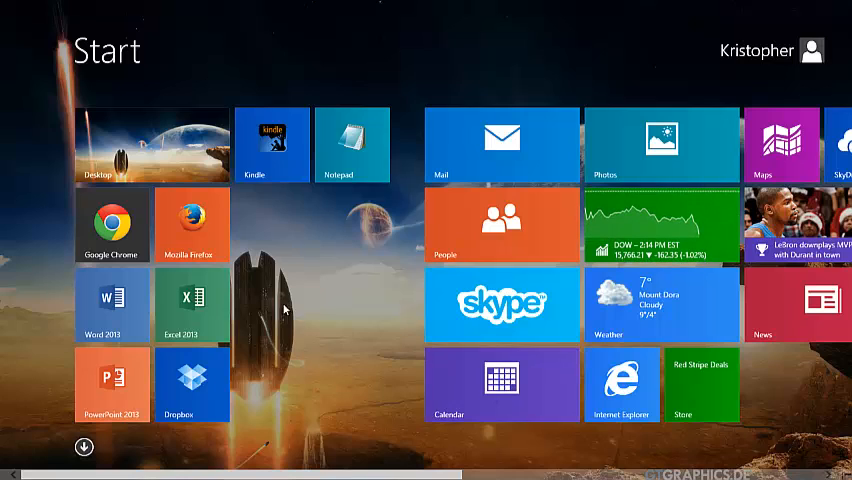
mouse_move(147, 140)
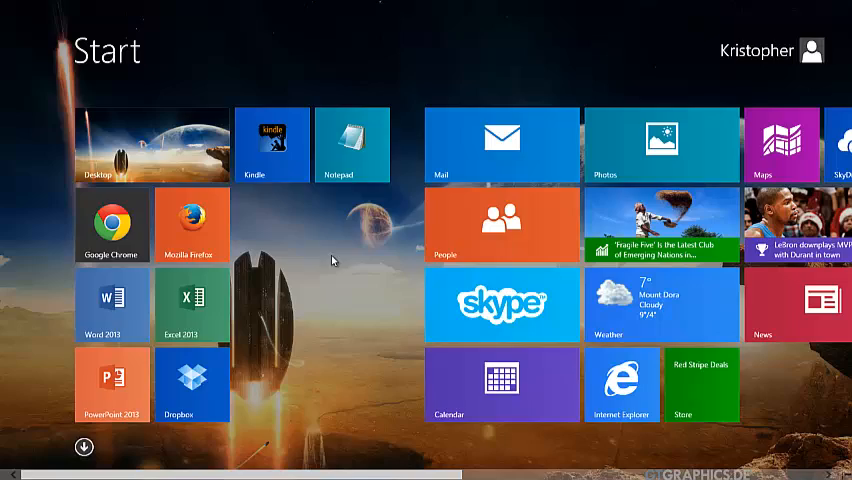
Step: Scroll the Start screen tiles back and forth, then open the Desktop tile
scroll("left", 3)
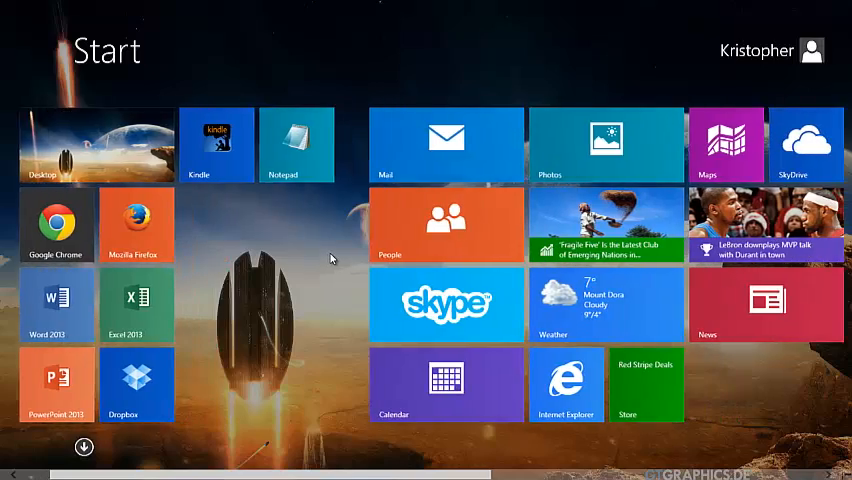
scroll("right", 3)
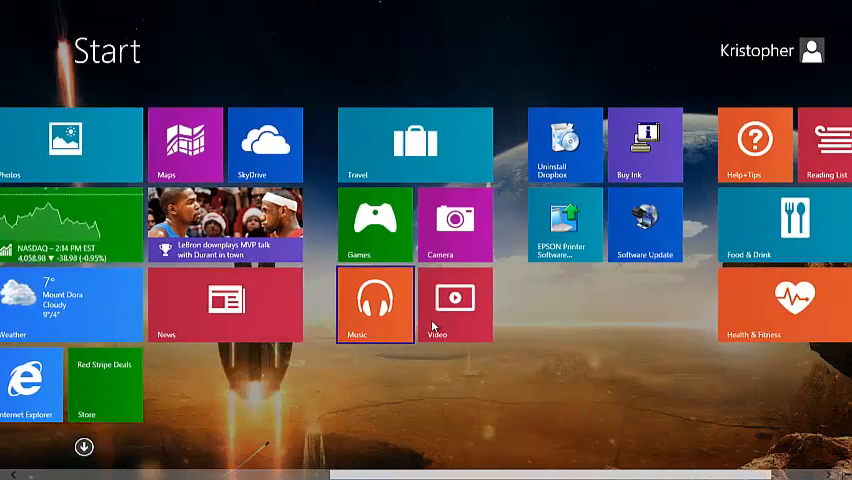
scroll("left", 3)
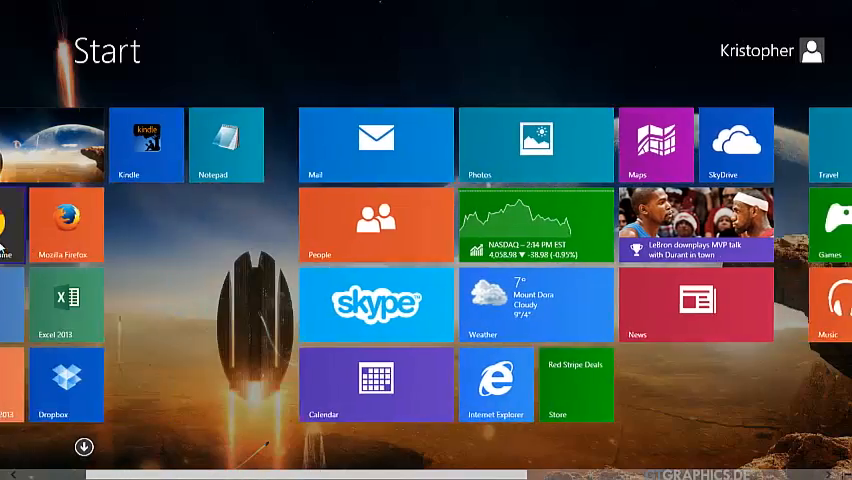
scroll("right", 3)
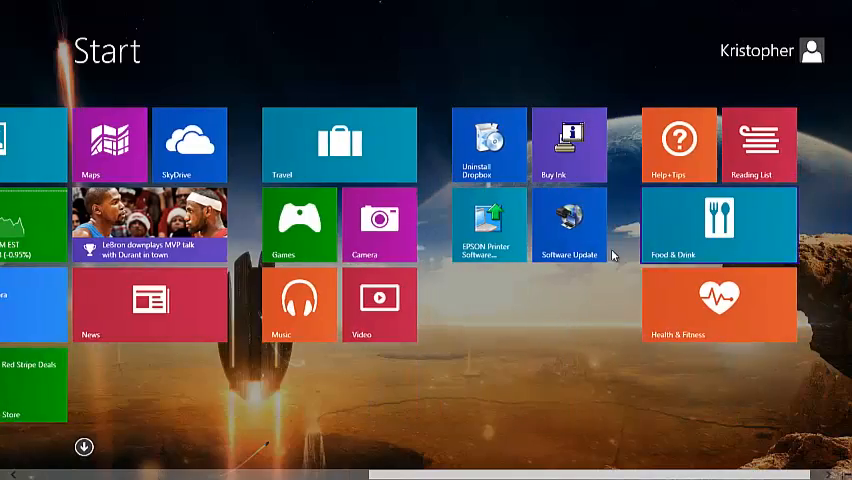
scroll("left", 3)
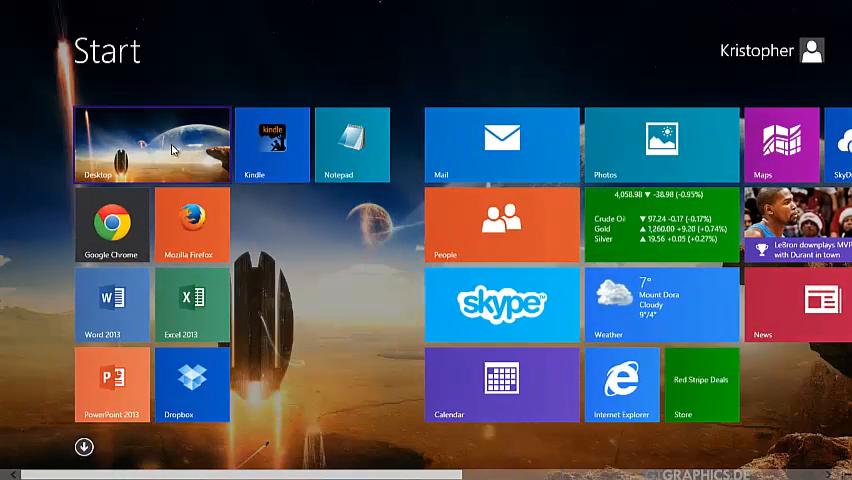
left_click(152, 145)
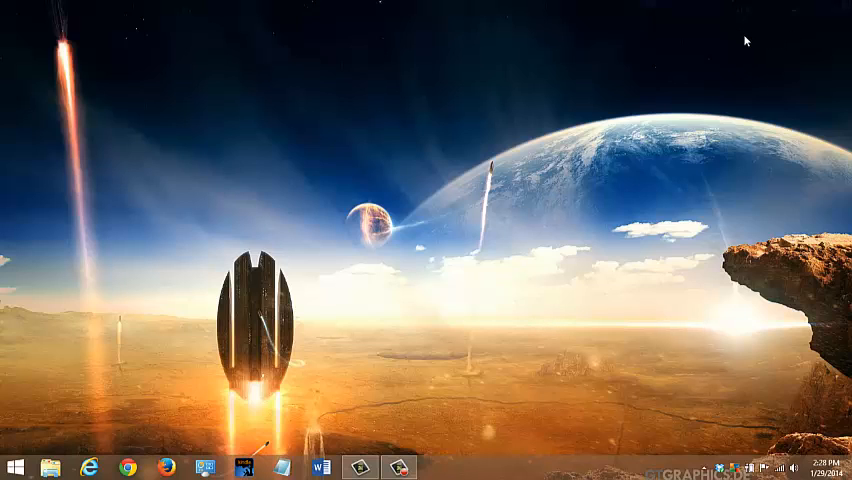
mouse_move(737, 62)
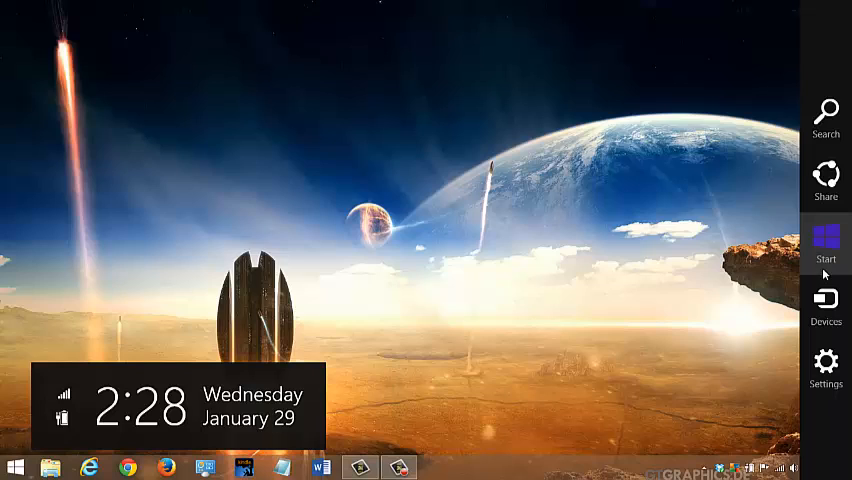
mouse_move(830, 264)
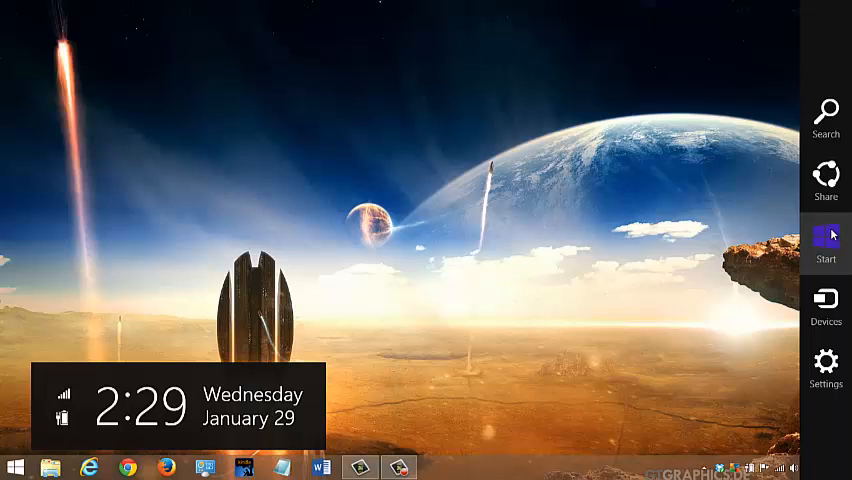
Step: Use the Start charm to bring back the Start screen and its tile groups
left_click(825, 240)
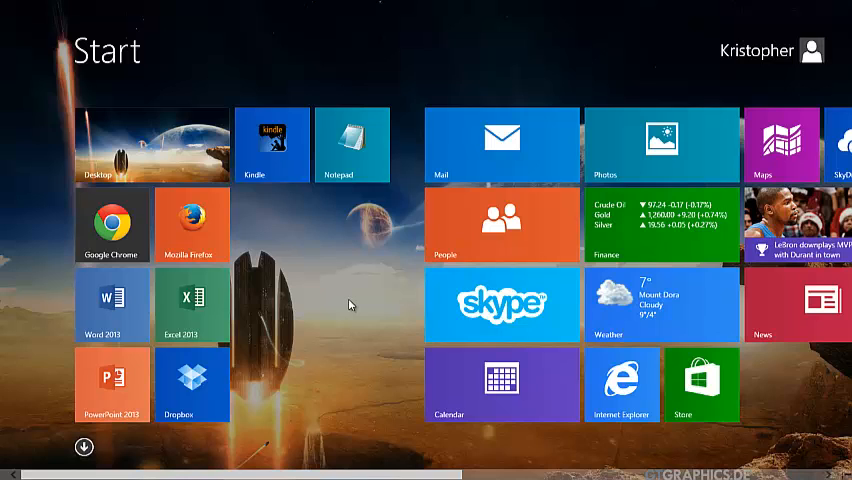
mouse_move(343, 308)
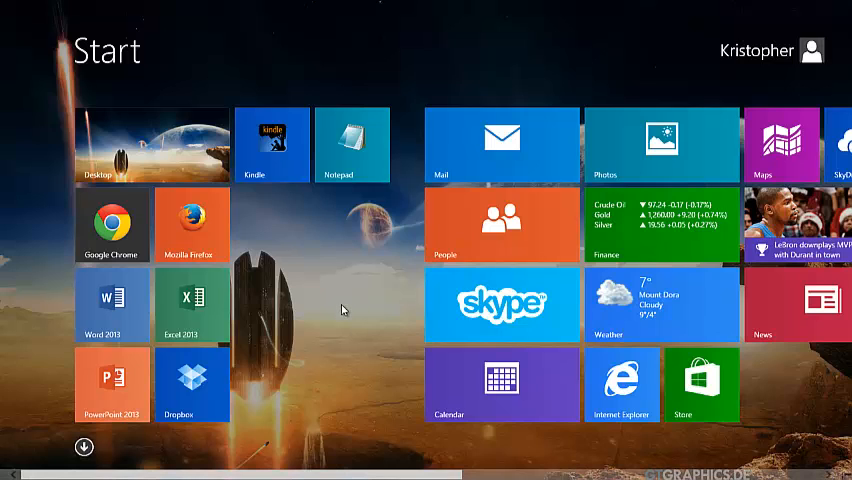
mouse_move(336, 310)
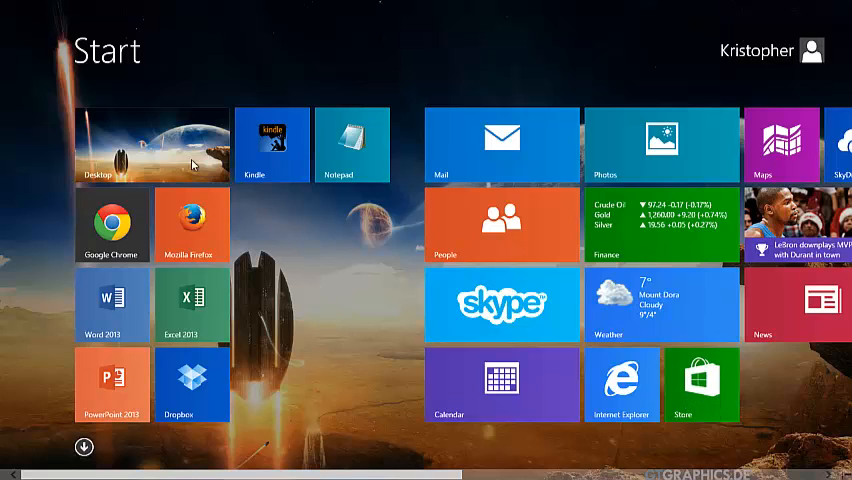
mouse_move(30, 435)
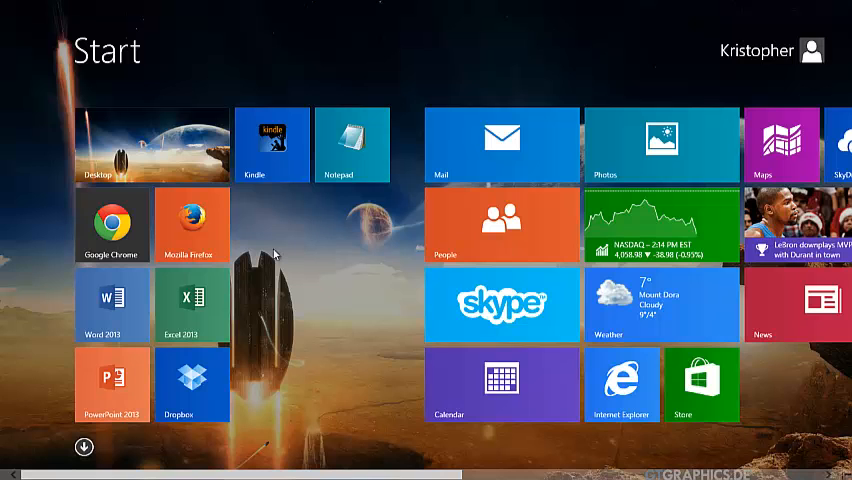
mouse_move(325, 291)
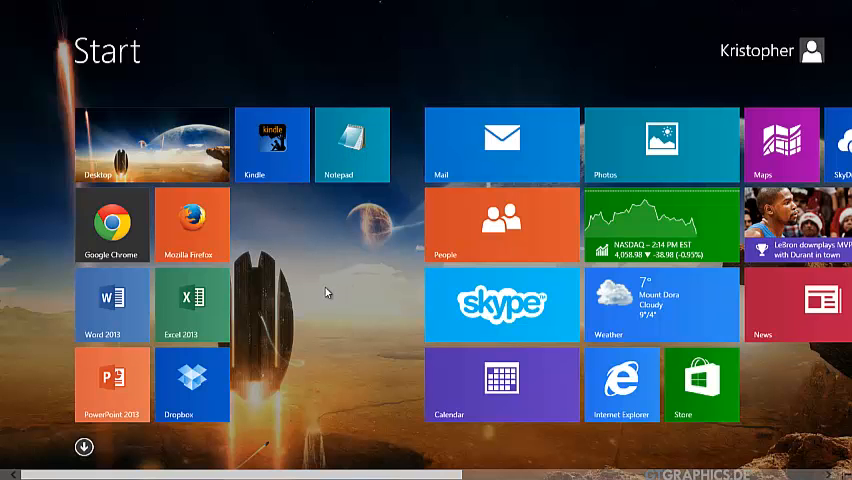